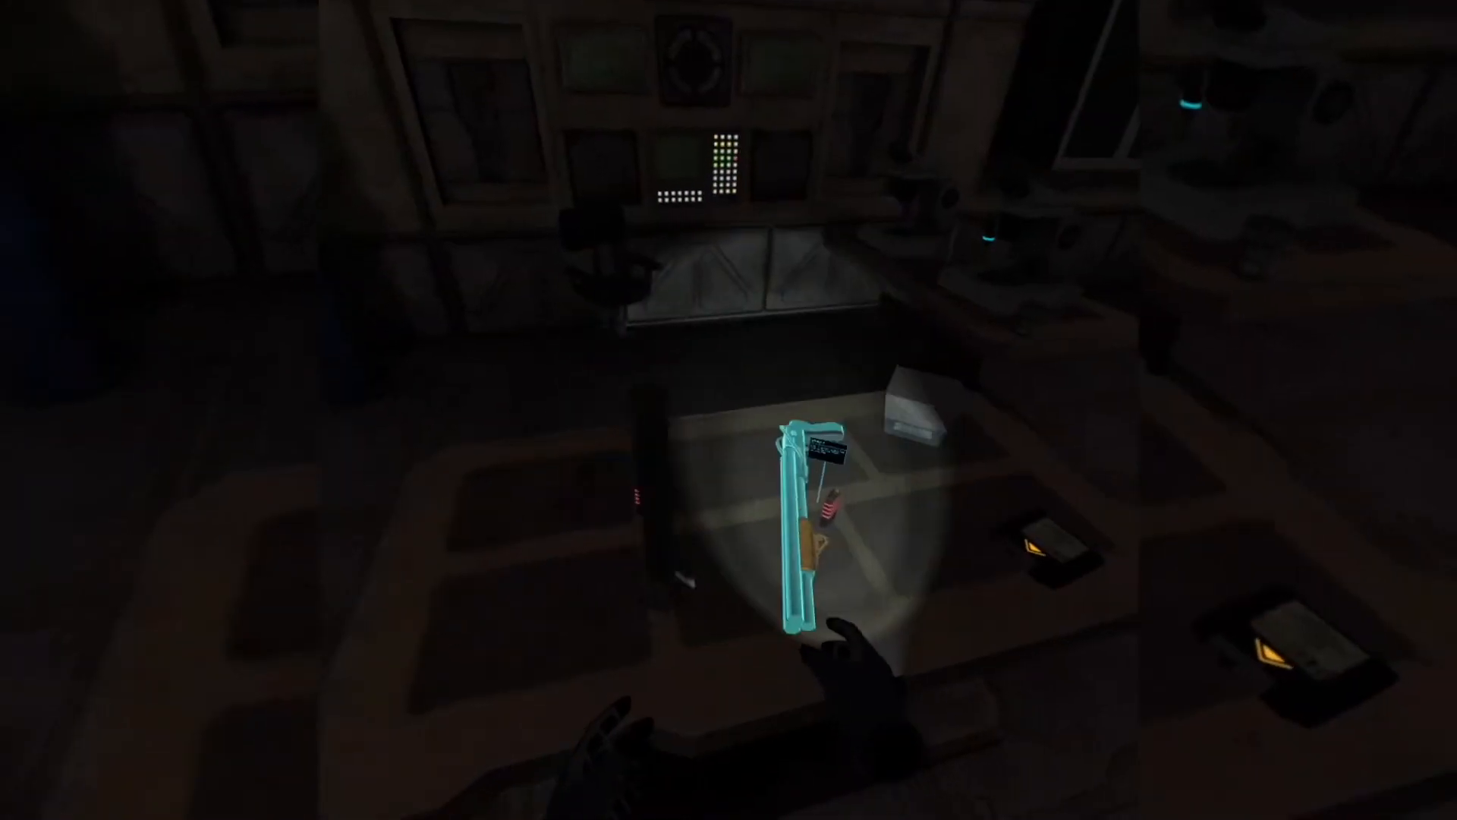
mouse_move(729, 410)
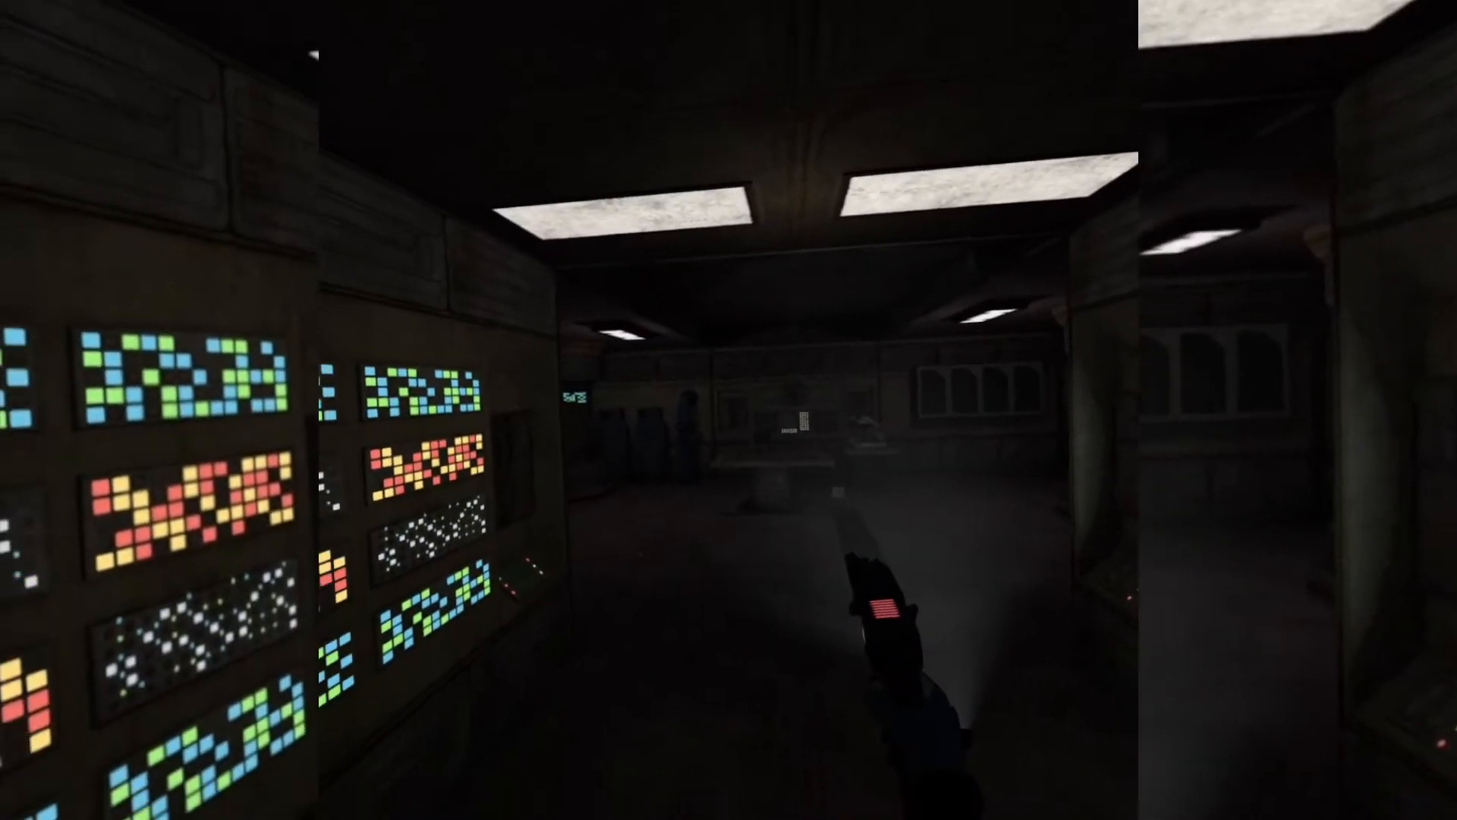
mouse_move(729, 410)
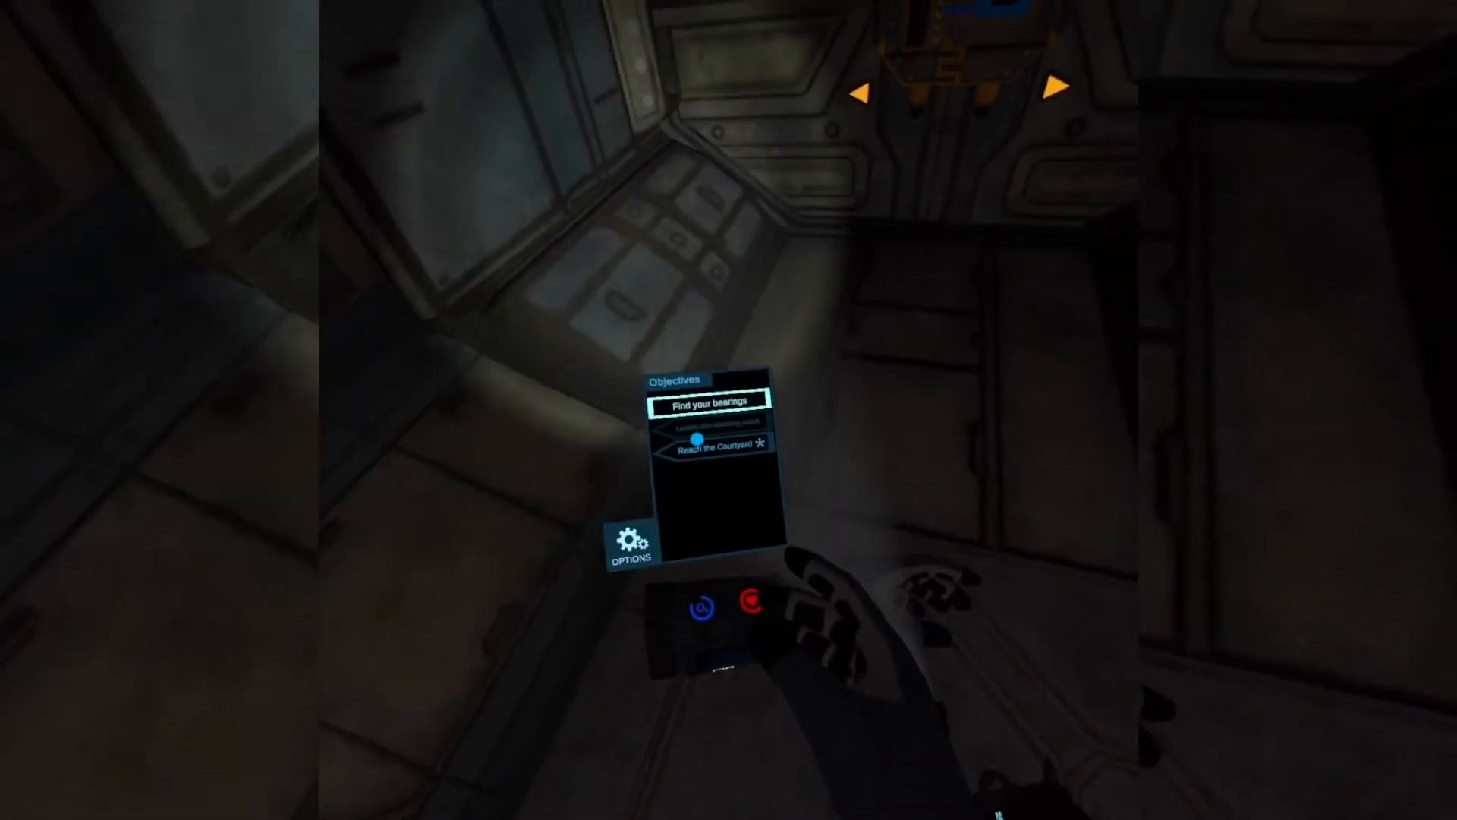
left_click(630, 544)
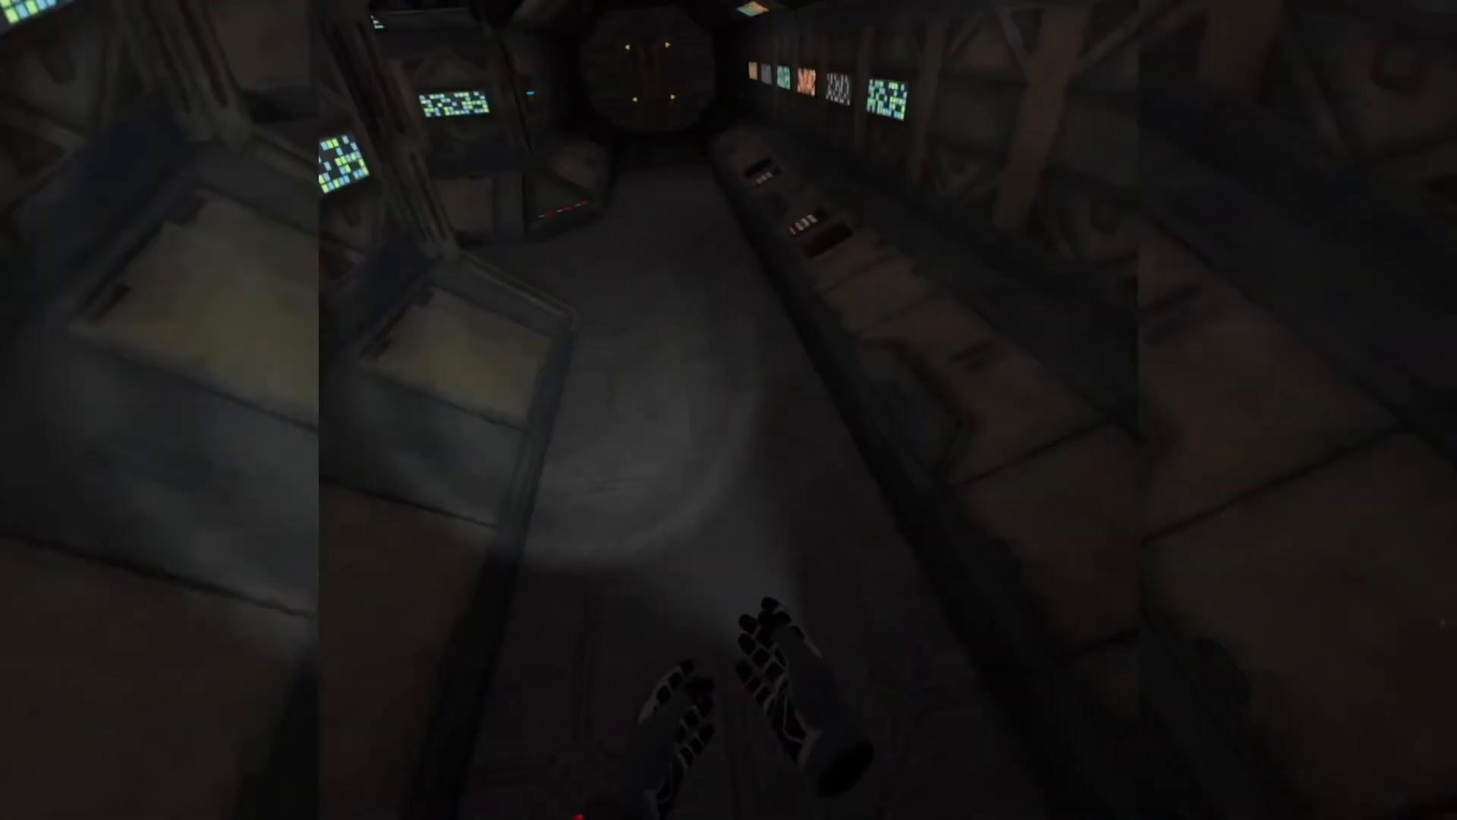
mouse_move(729, 410)
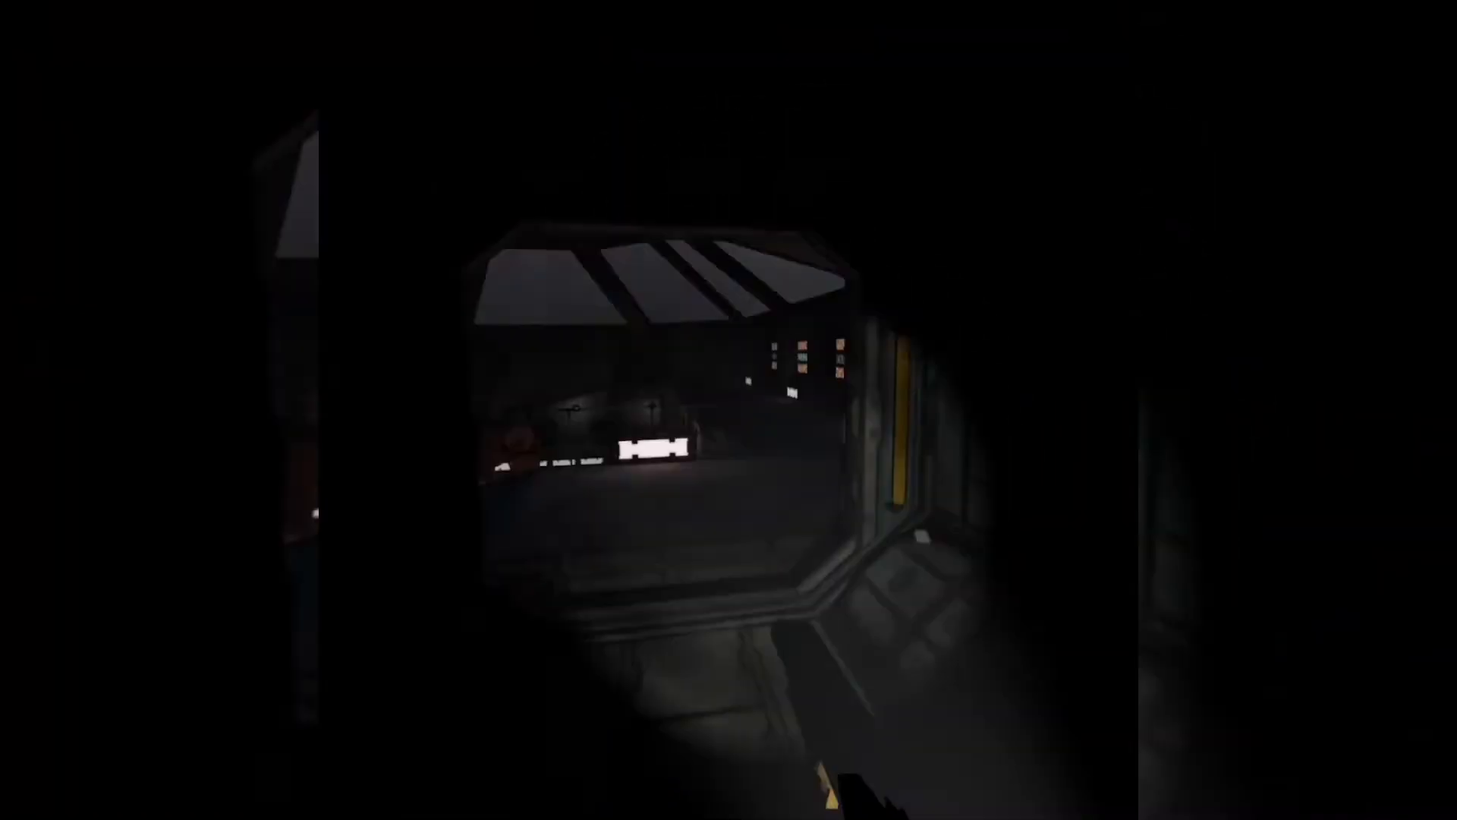
mouse_move(729, 410)
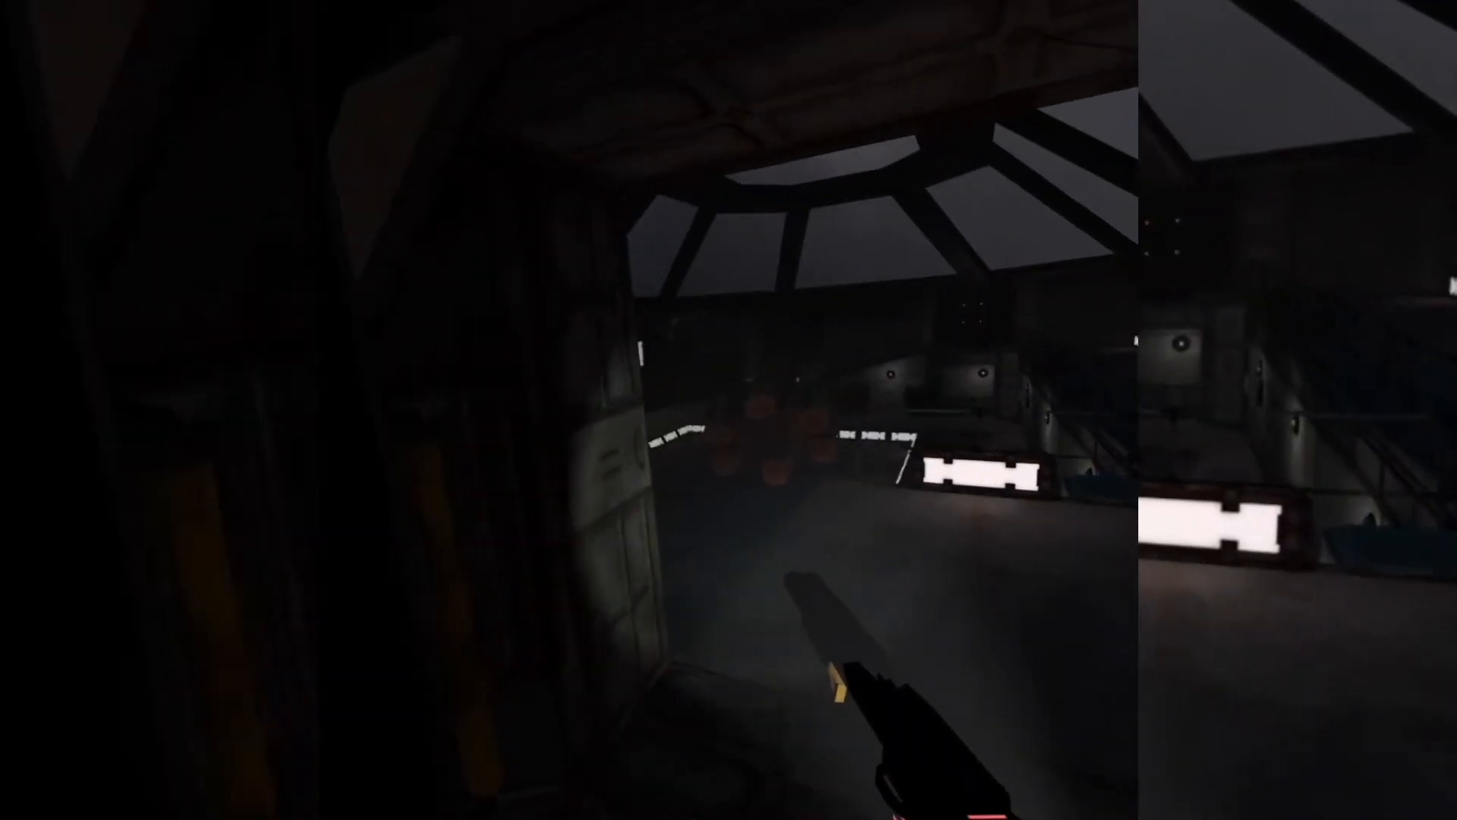
mouse_move(729, 410)
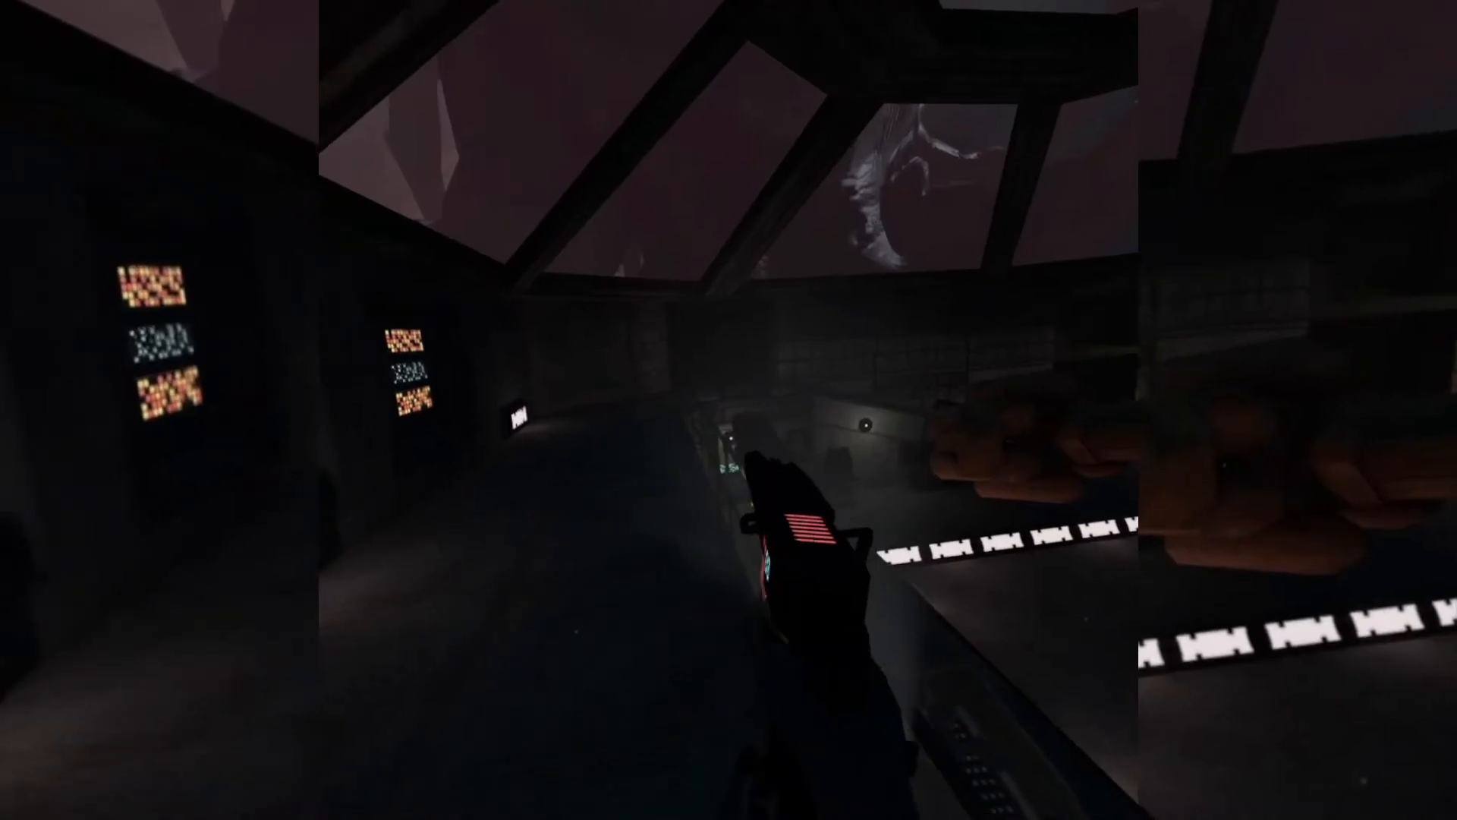
mouse_move(729, 410)
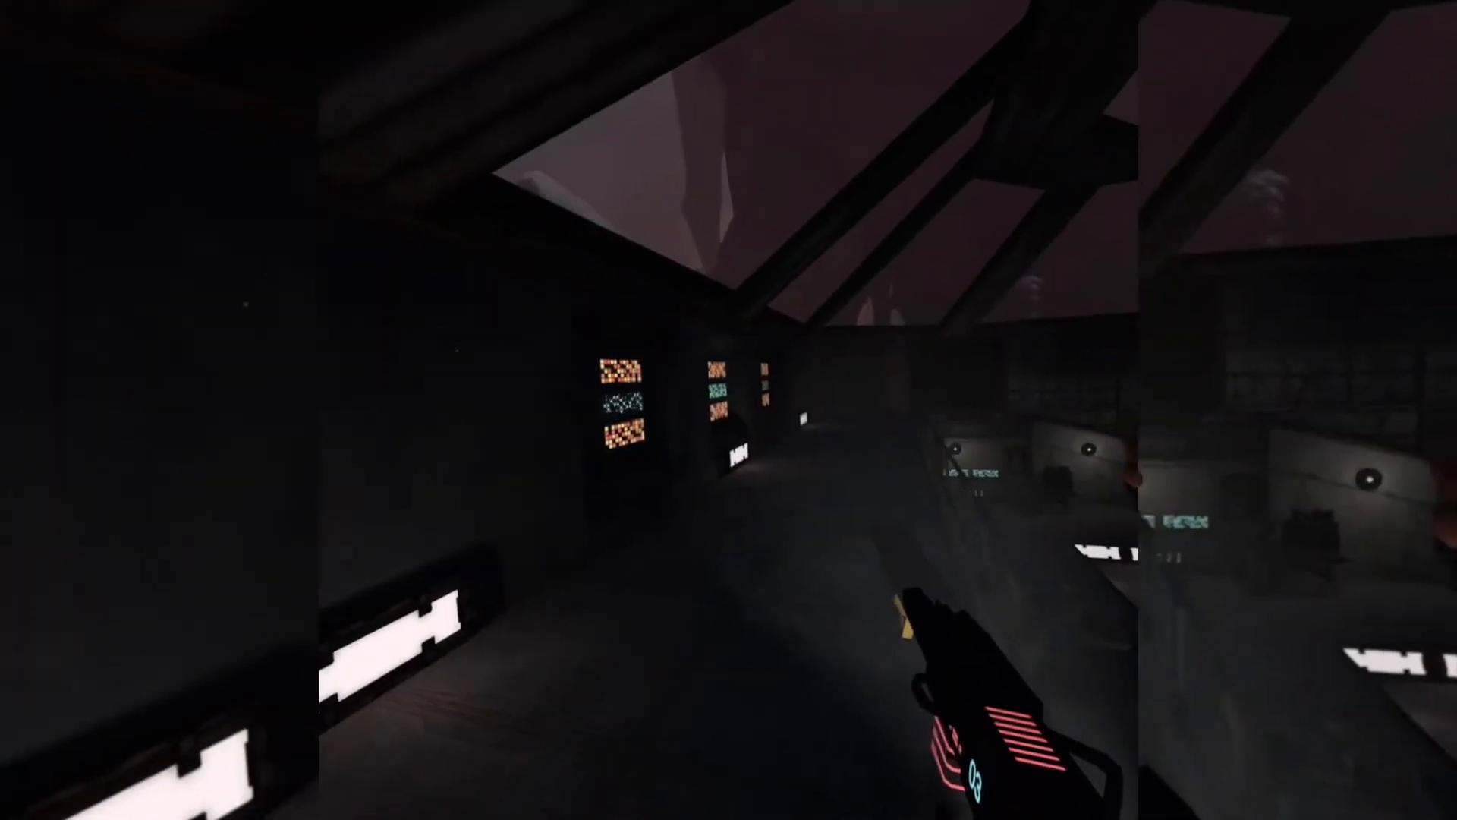
mouse_move(728, 410)
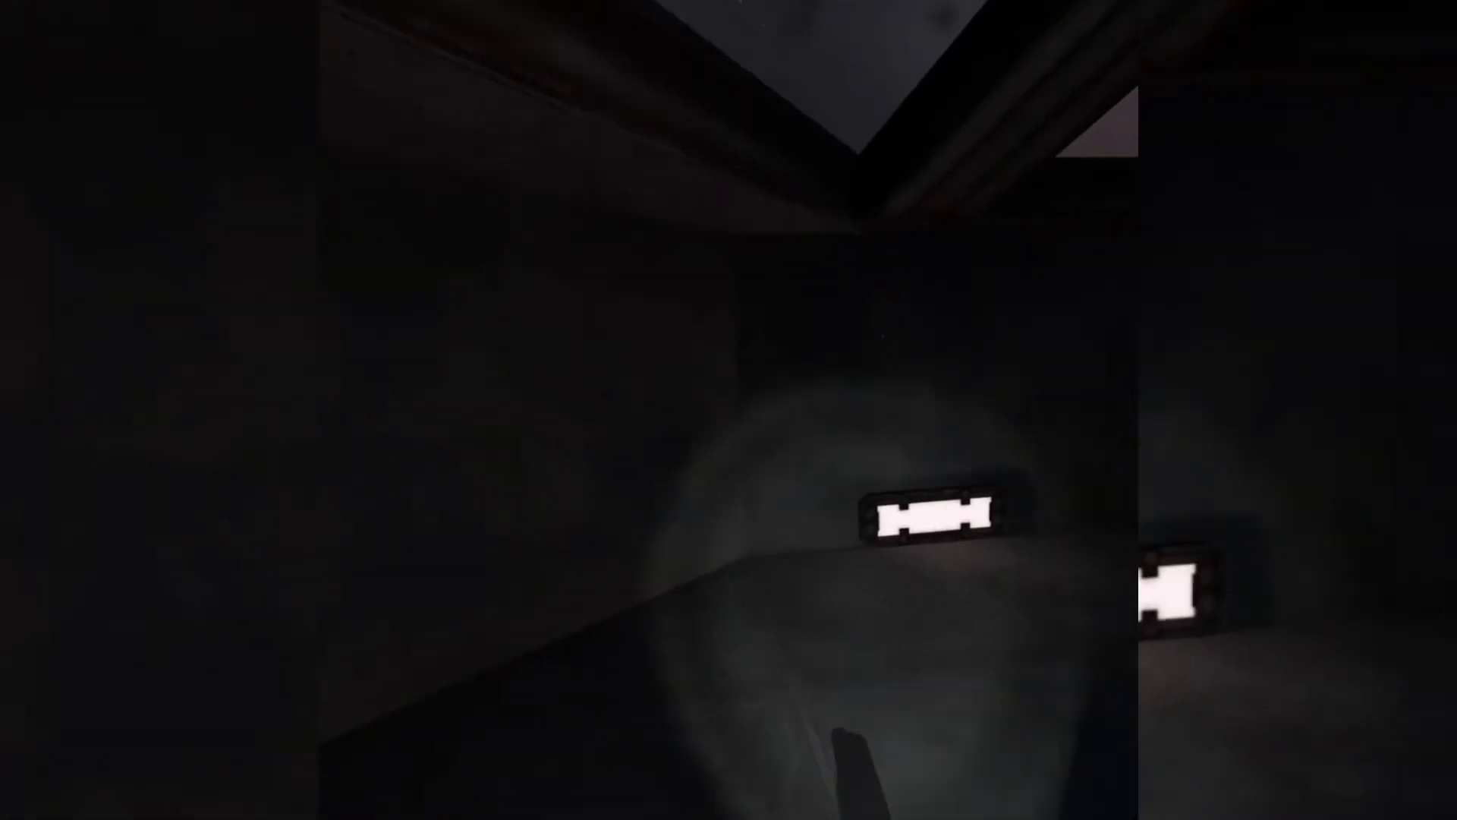